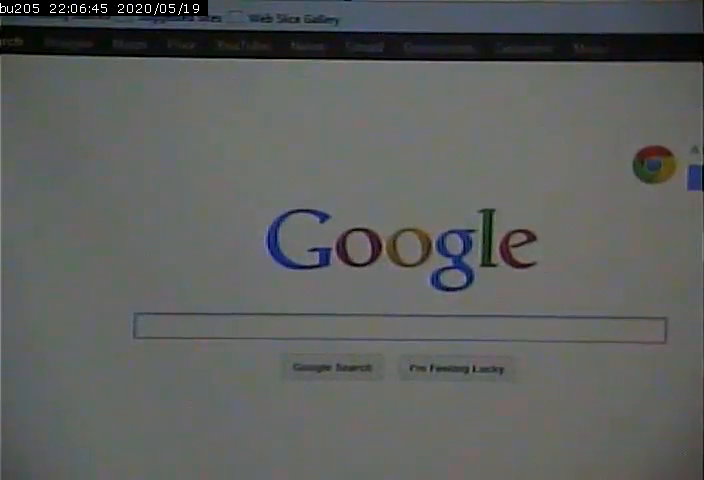
Search Google for 'html' to reach the Can I Use home page
text(h)
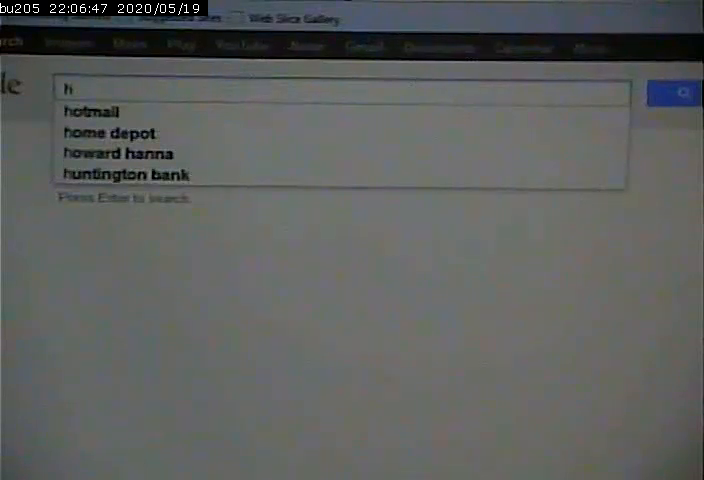
text(tml)
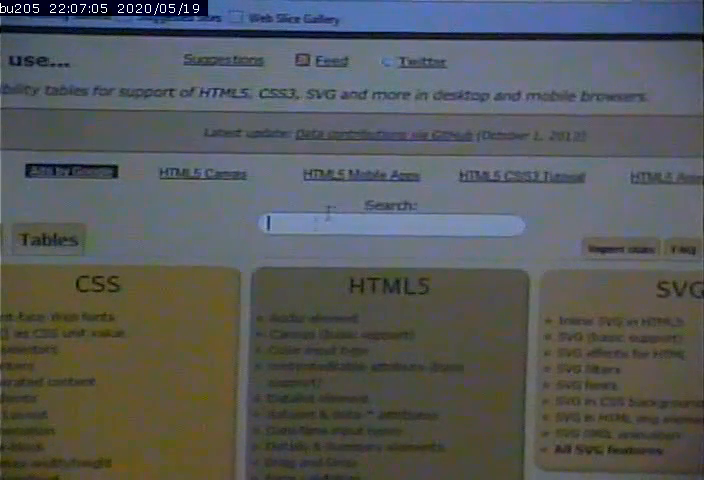
mouse_move(368, 188)
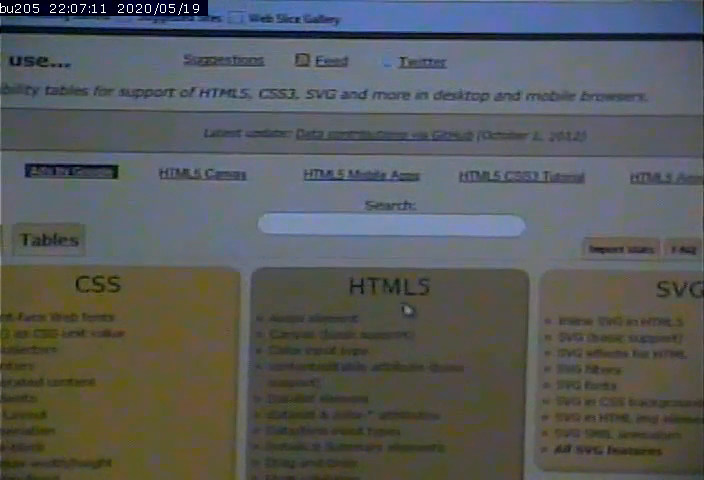
Open the 'Form features' entry from the HTML5 column of support tables
scroll(down, 3)
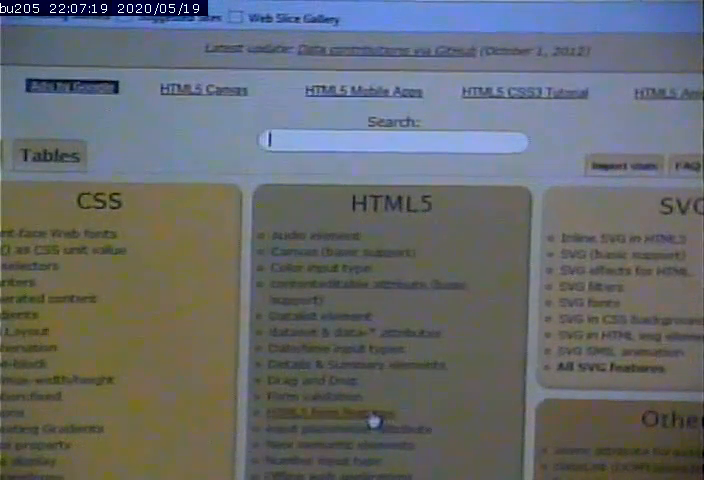
click(316, 408)
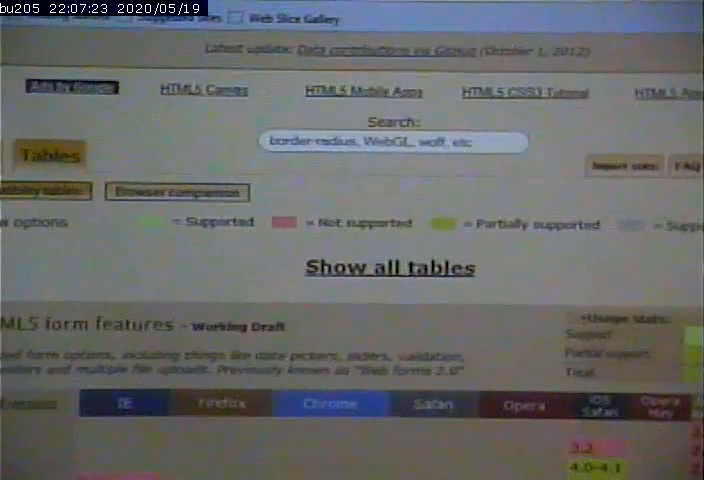
Open the 'Datalist element' sub-feature table from the form features page
scroll(down, 3)
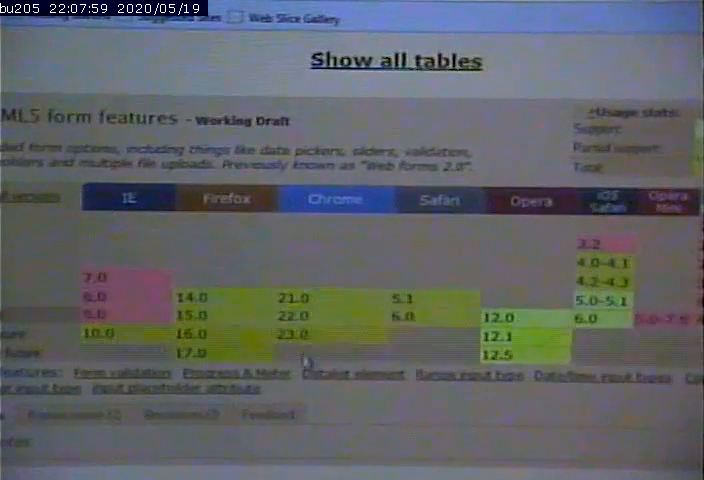
click(352, 372)
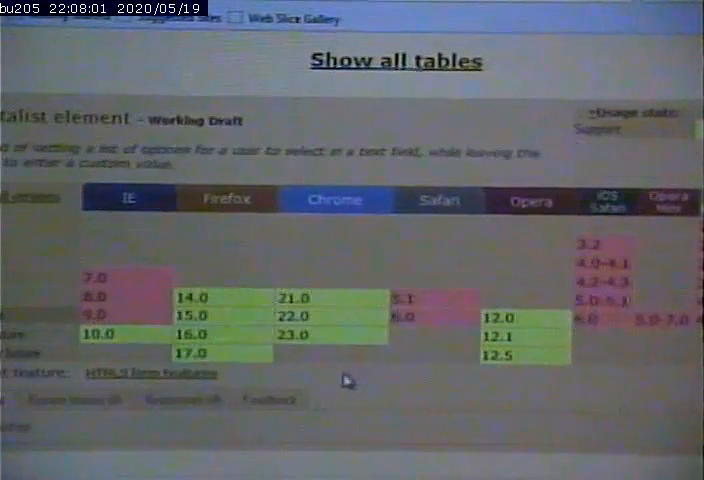